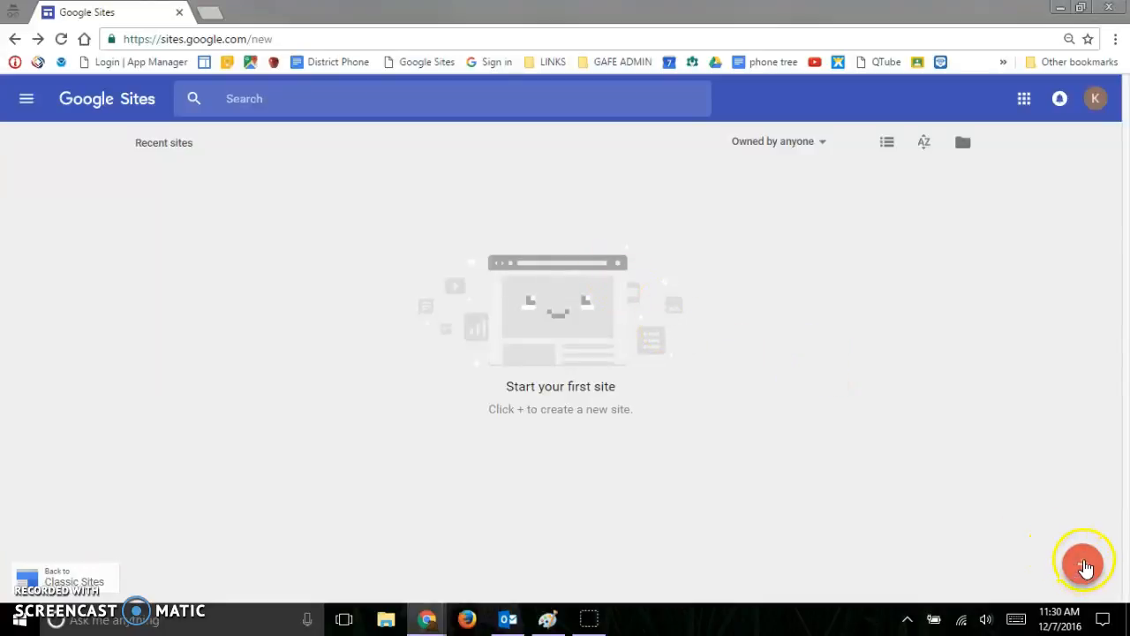
Create a new blank site from the Google Sites home page.
click(1085, 565)
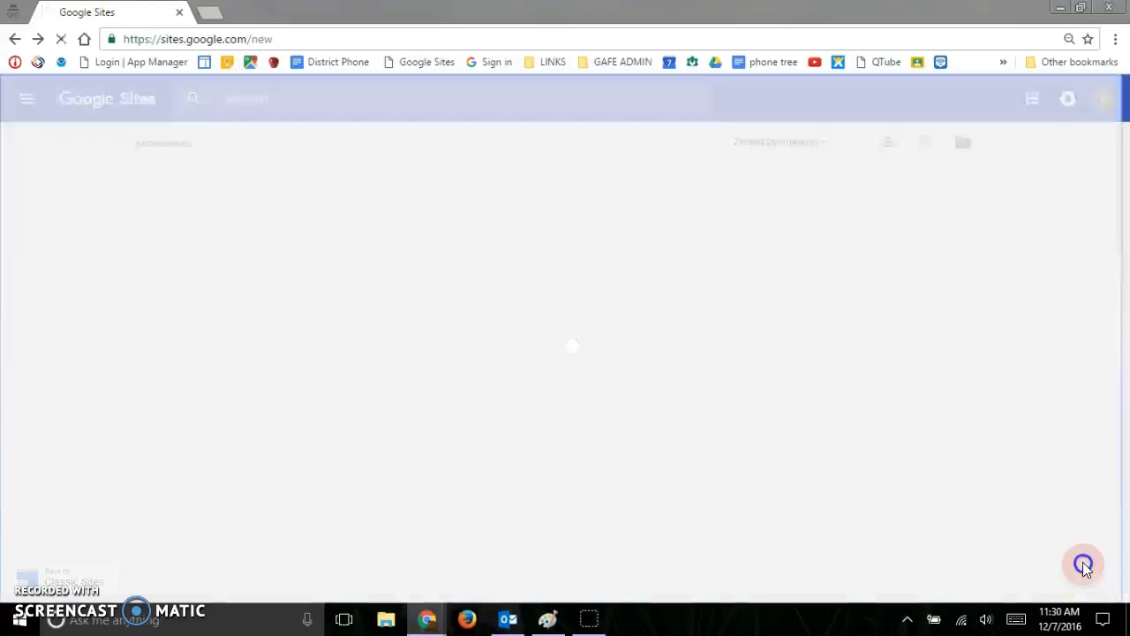
click(1084, 565)
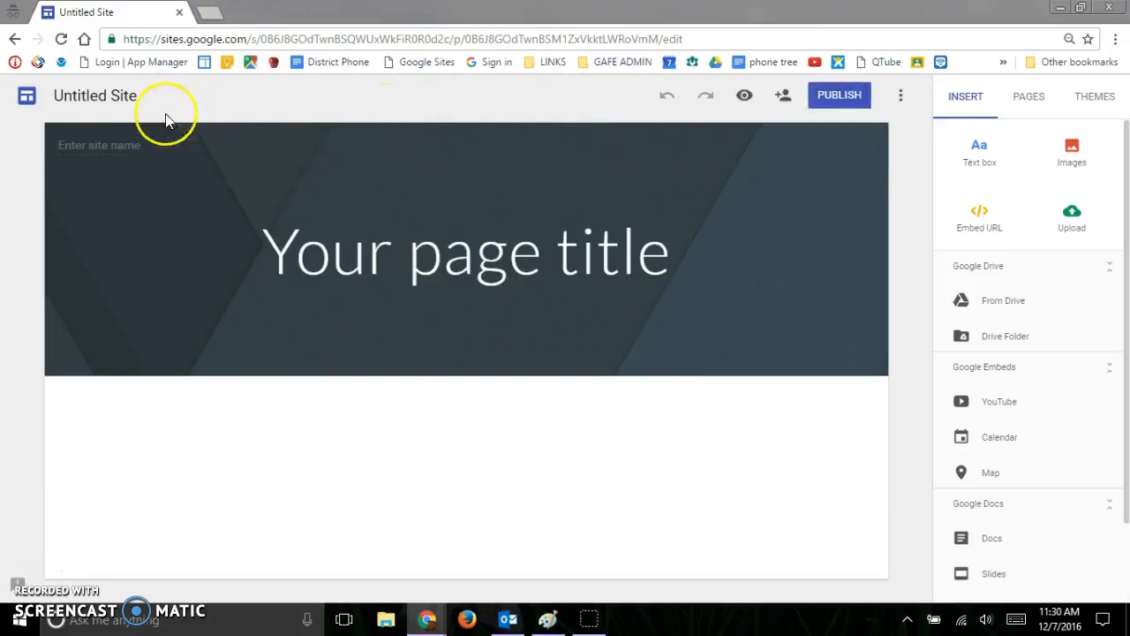
mouse_move(89, 97)
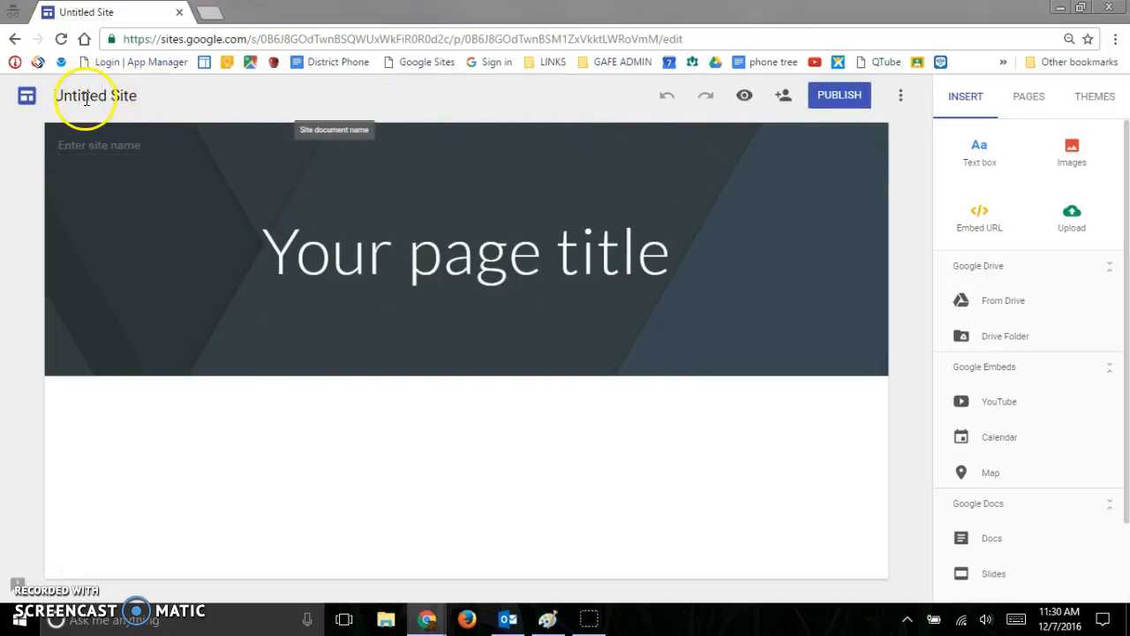
Enter 'Katie Powell's Portfolio' as the site document name, correcting the surname capitalisation.
text(K)
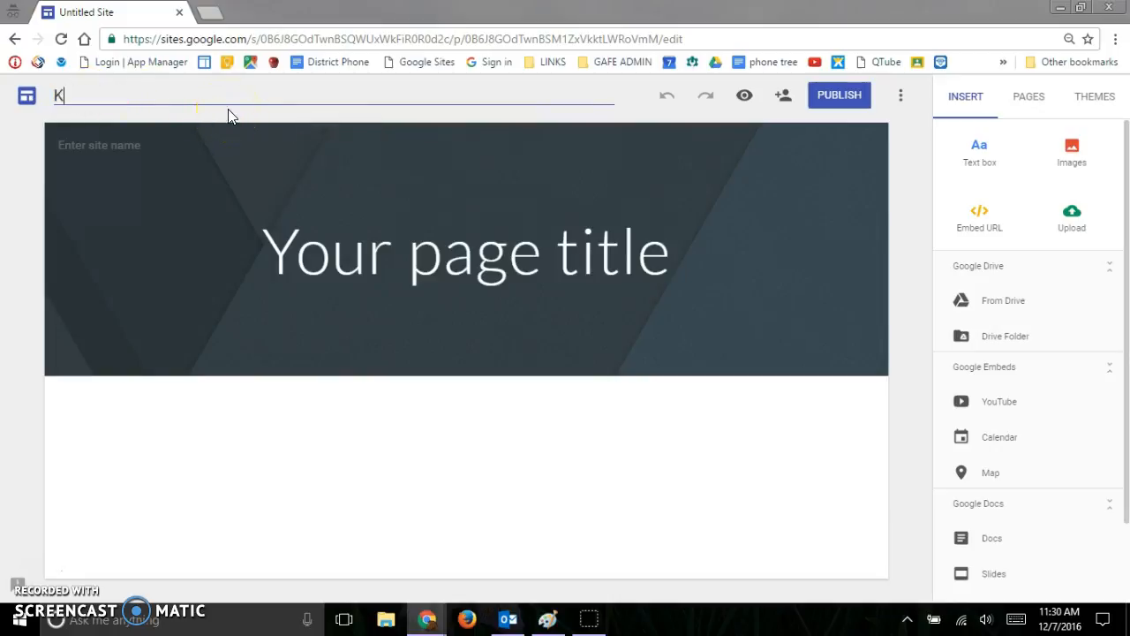
text(atie powell)
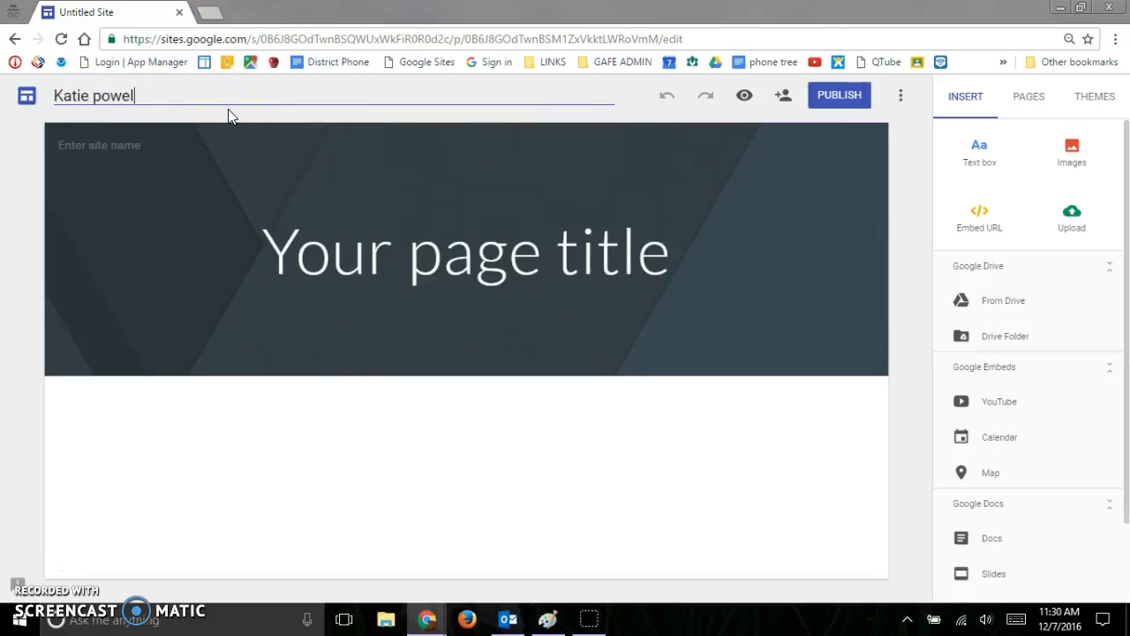
key(Backspace)
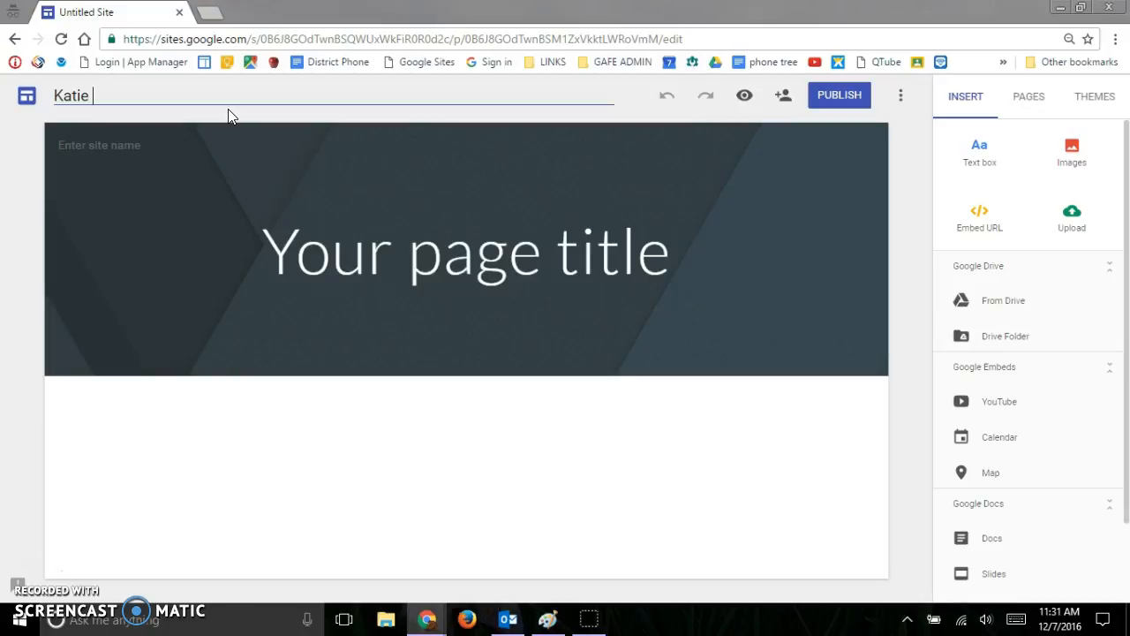
text(Powell's)
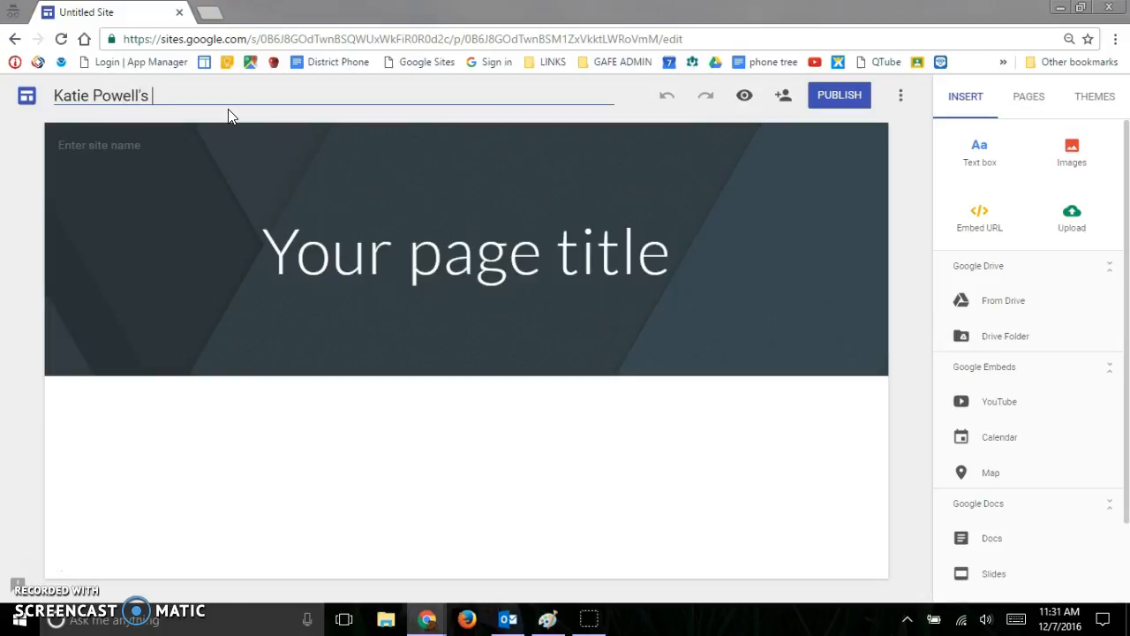
text(Por)
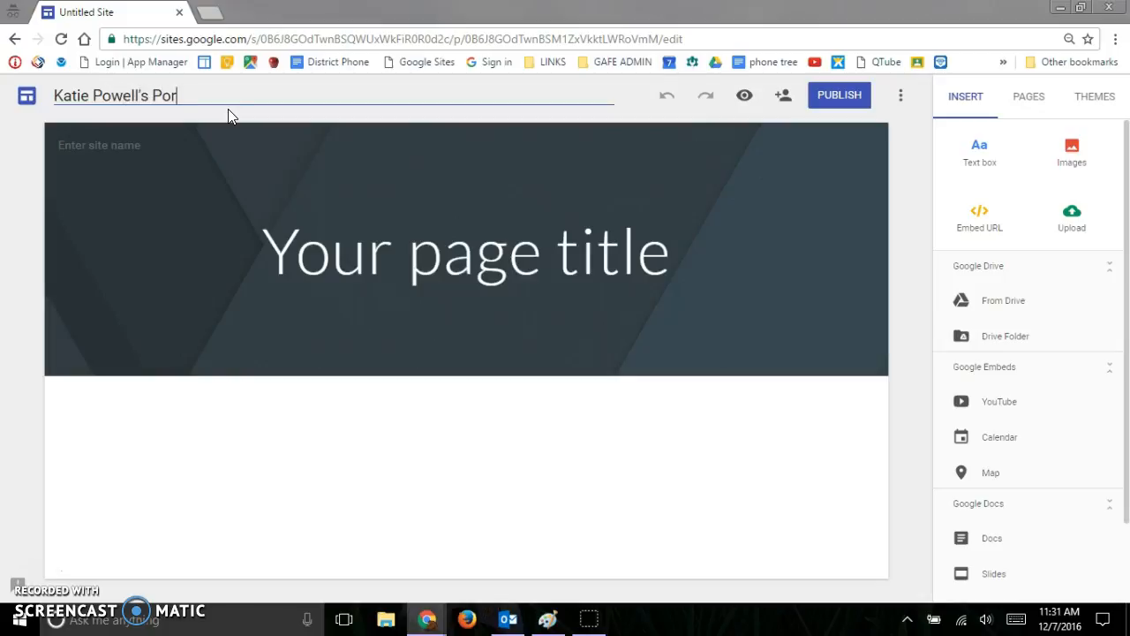
text(tfolio)
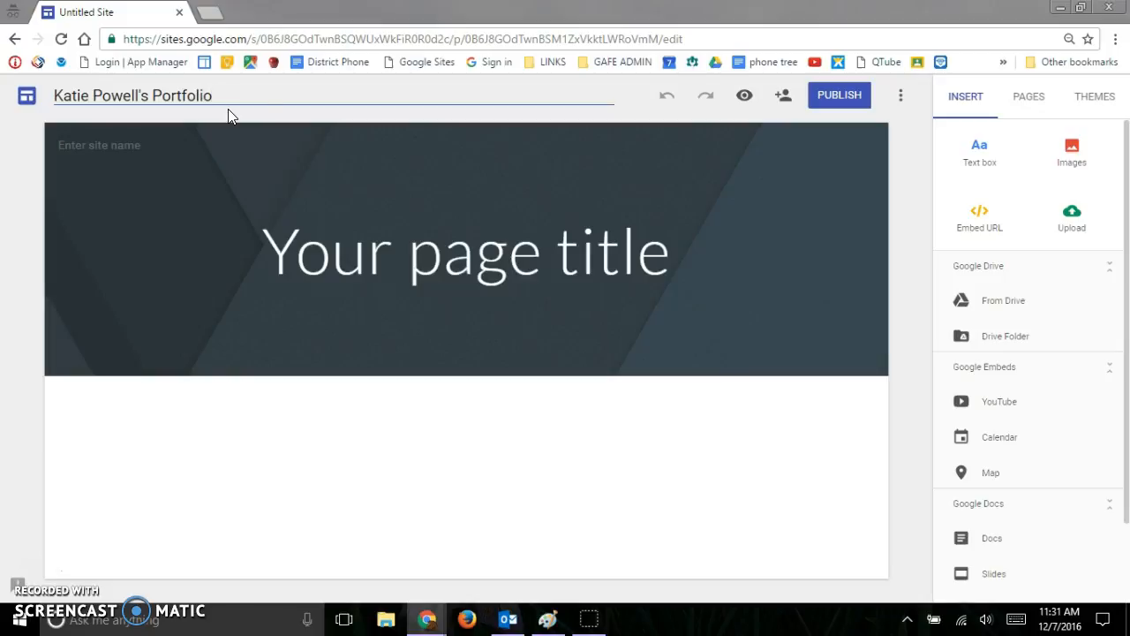
Change the header banner title from the placeholder to 'My Portfolio'.
click(466, 251)
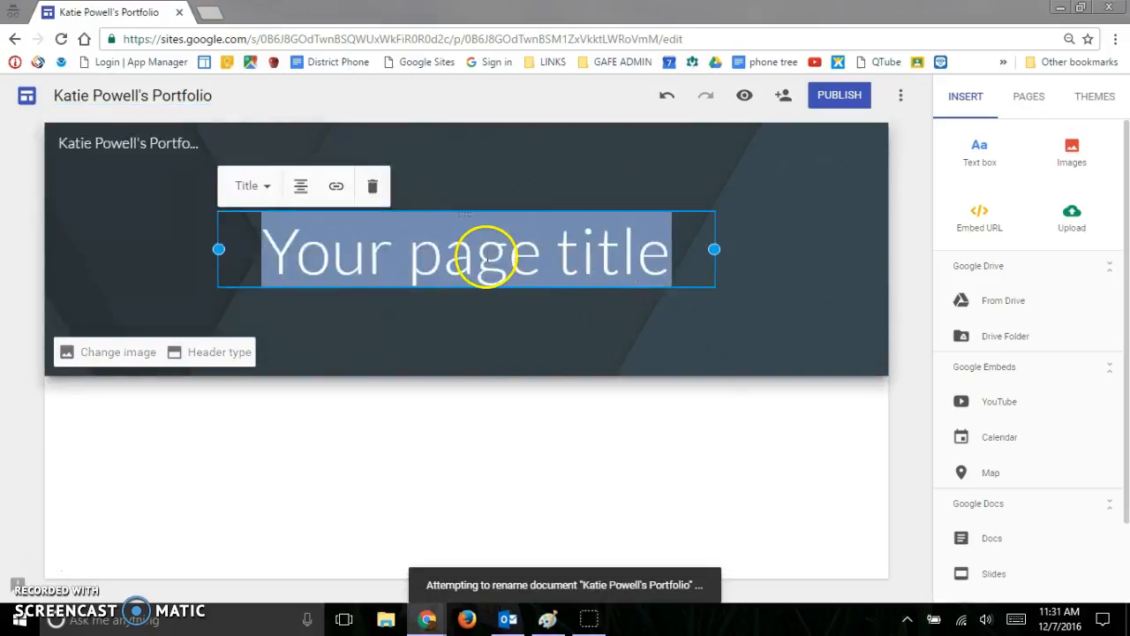
text(My P)
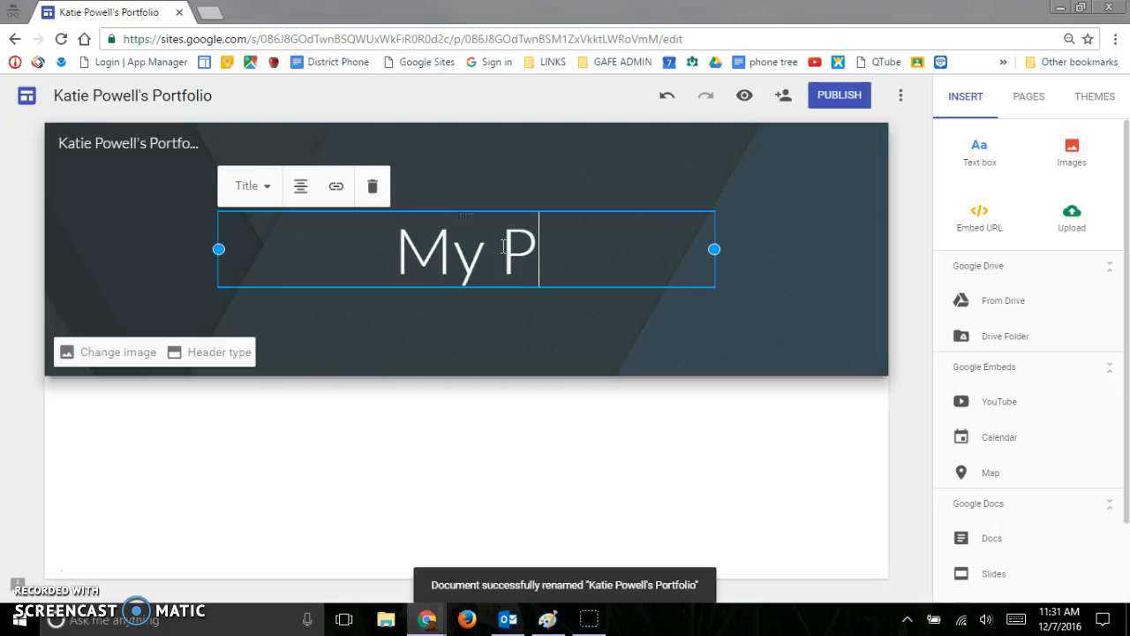
text(ort)
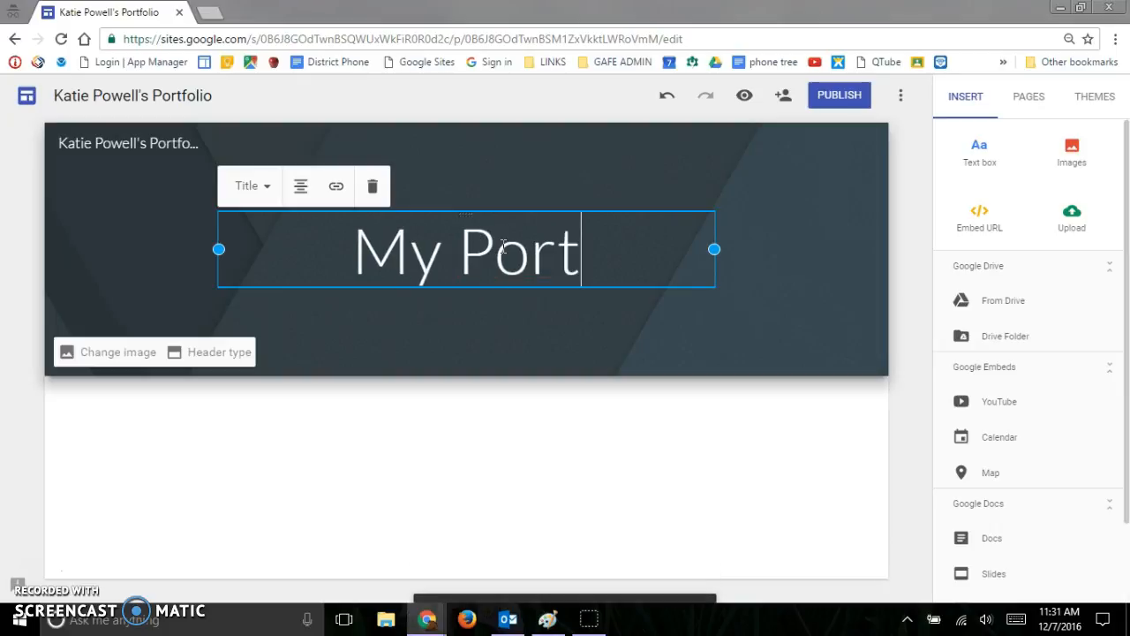
text(folio)
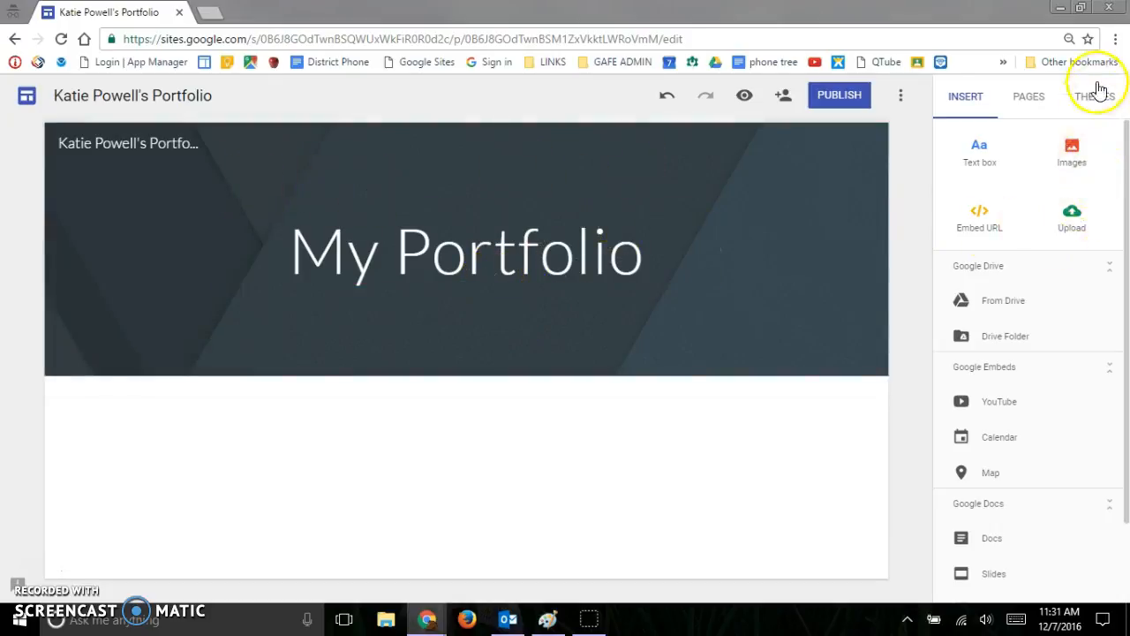
Try the Impression theme in green, then switch the site to the Vision theme.
click(1095, 95)
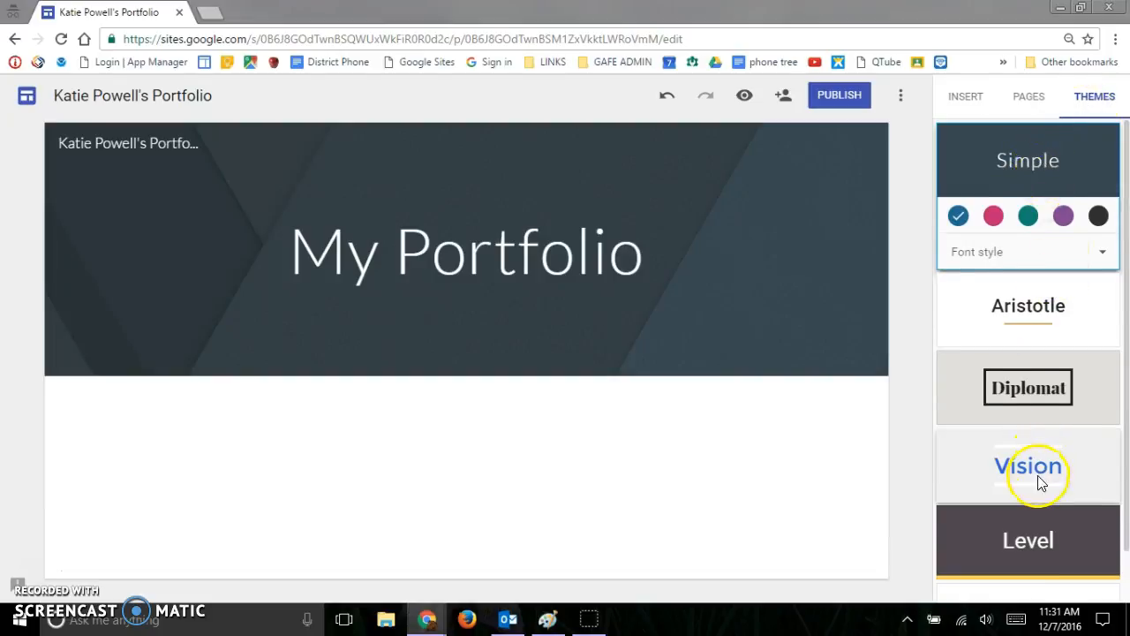
scroll(down, 3)
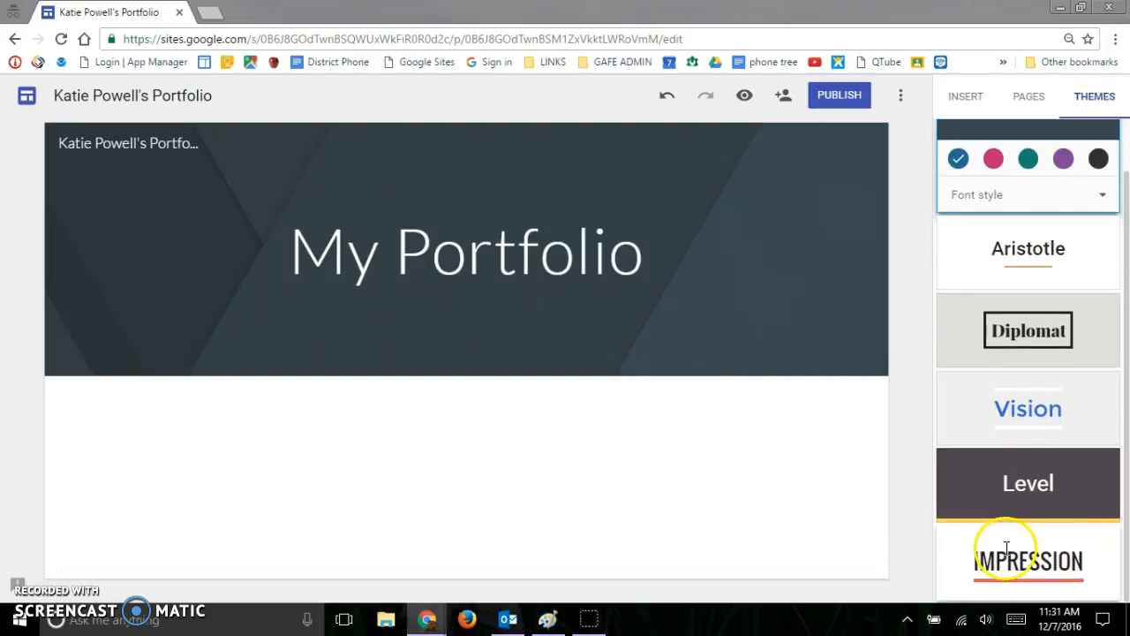
click(1028, 560)
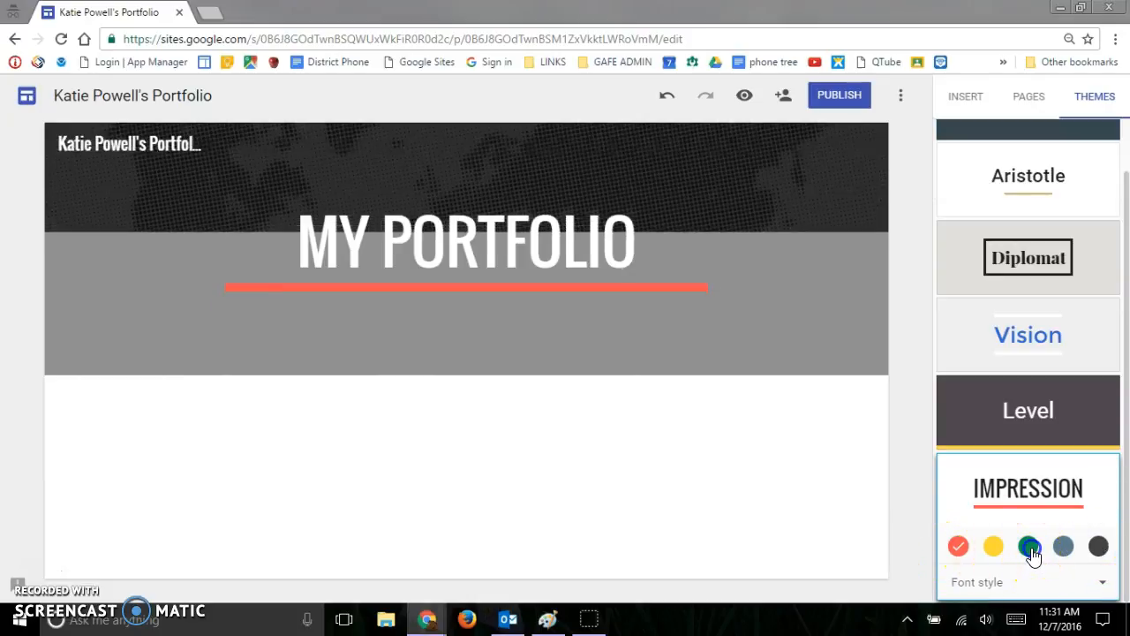
click(1028, 545)
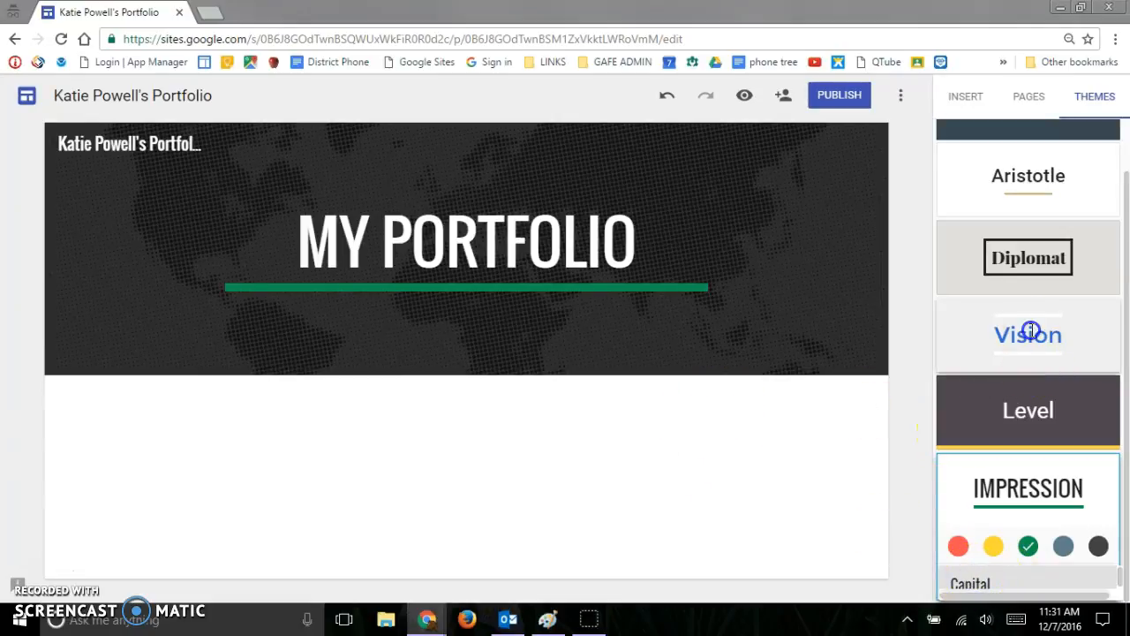
click(1028, 334)
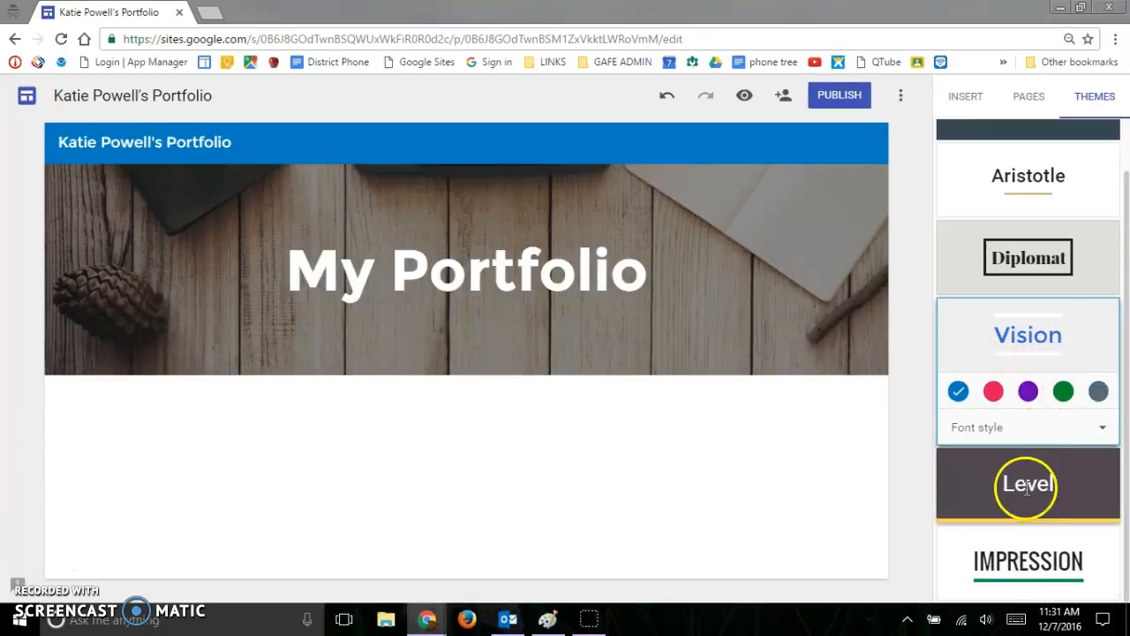
Set the Vision theme colour to purple and choose the Classic font style.
click(1028, 390)
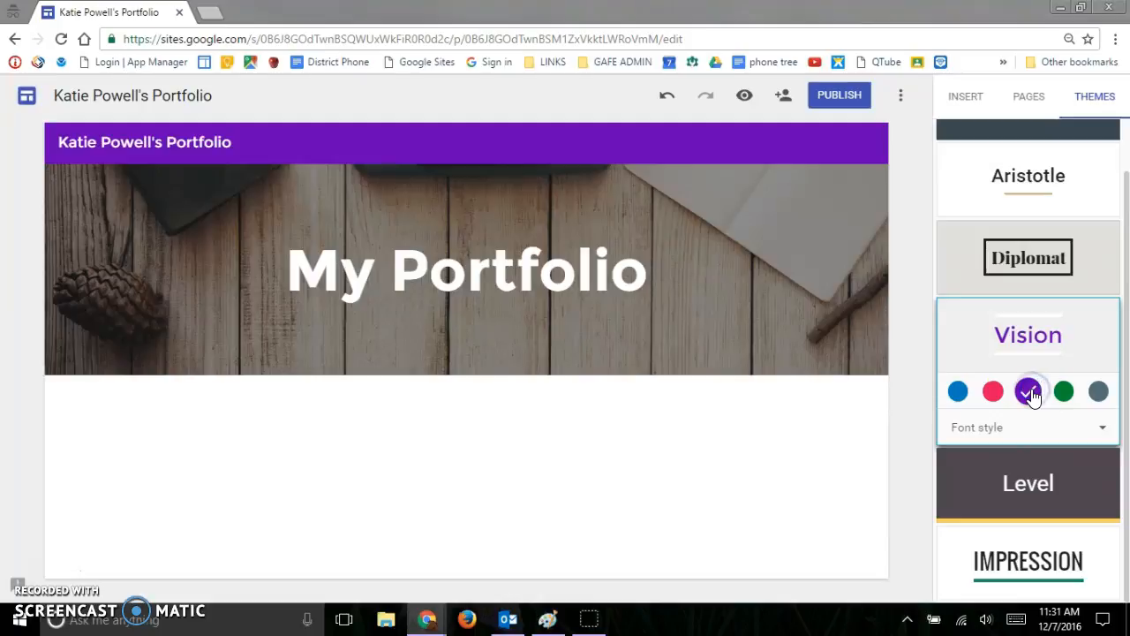
click(1102, 425)
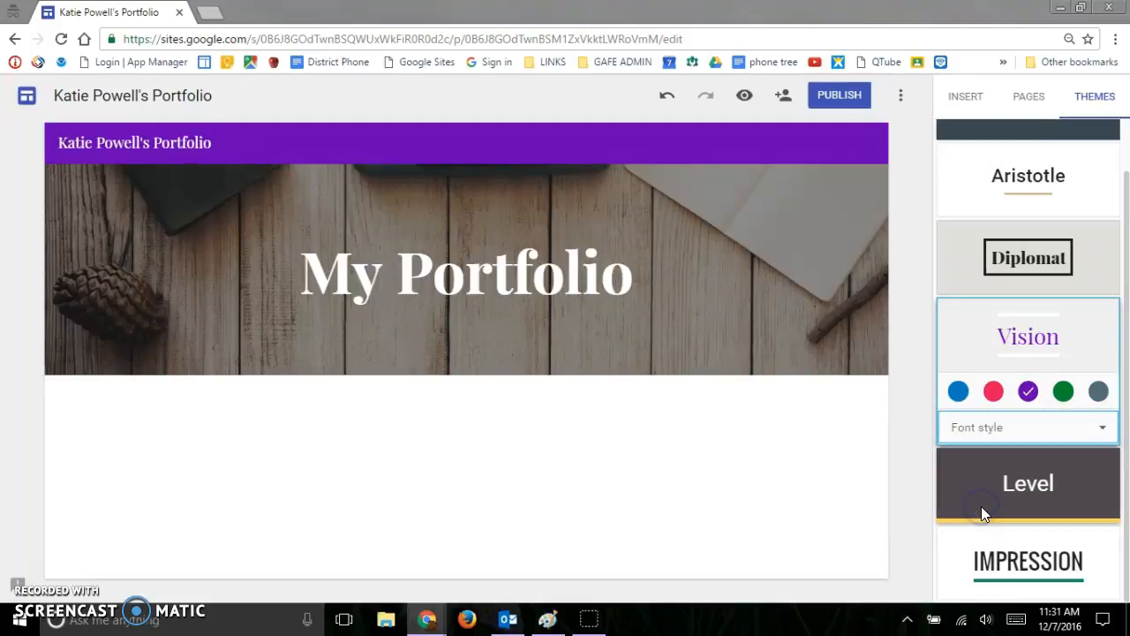
mouse_move(1081, 438)
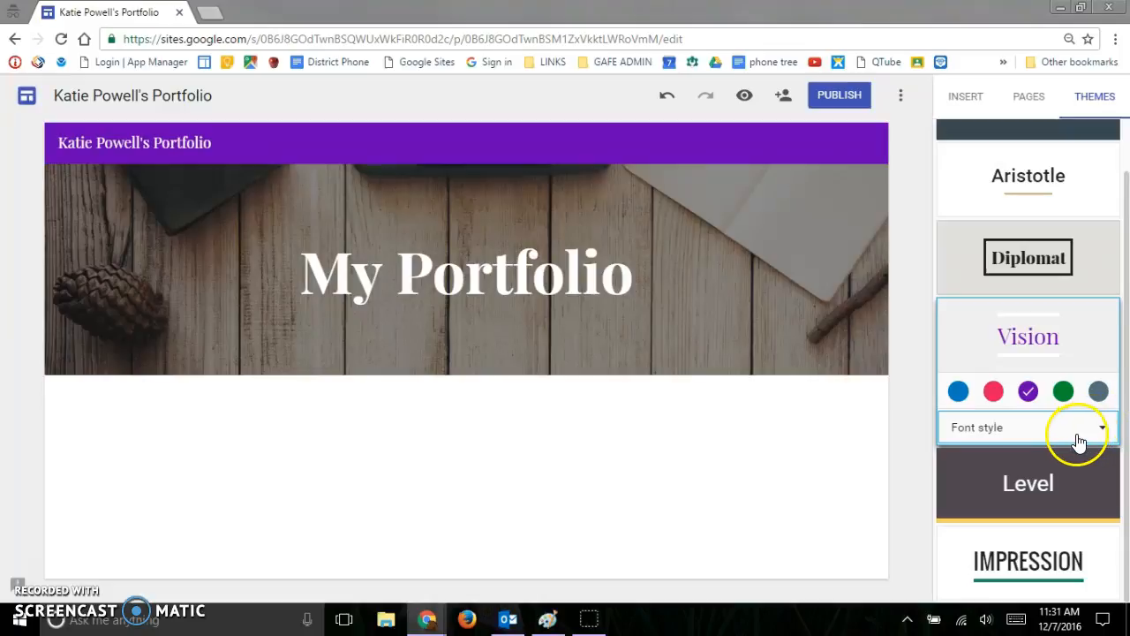
click(1100, 427)
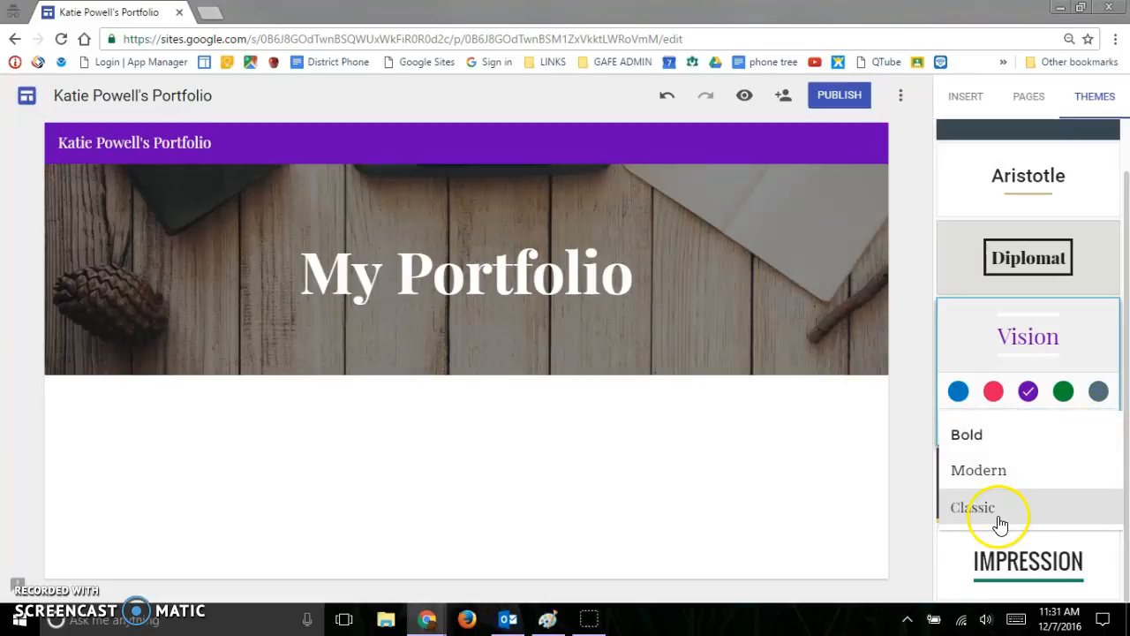
mouse_move(939, 374)
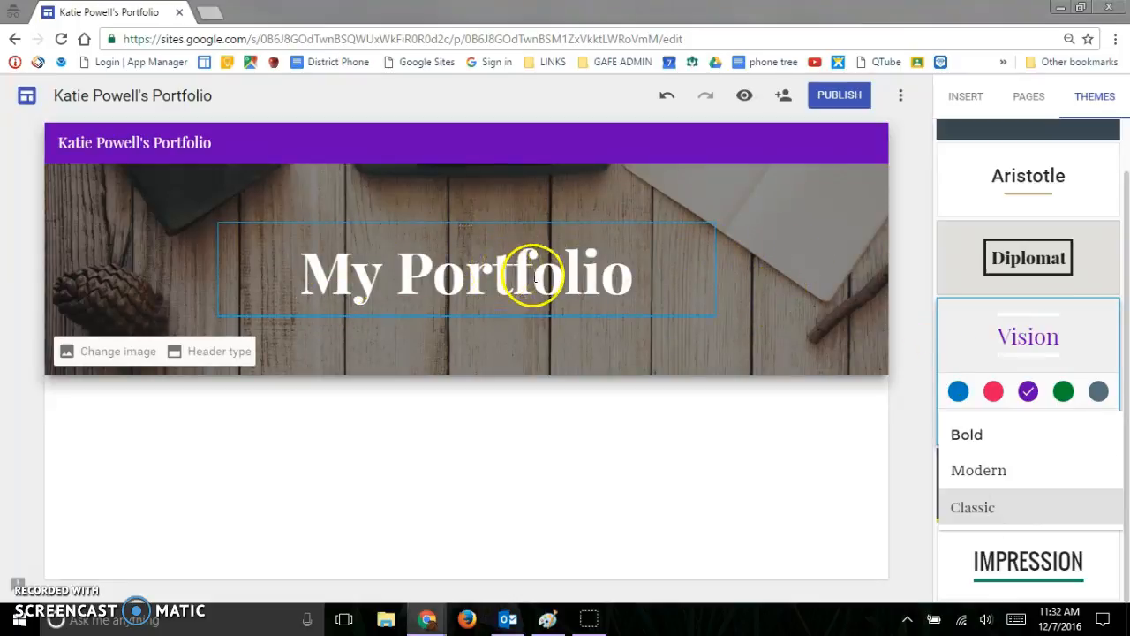
click(536, 274)
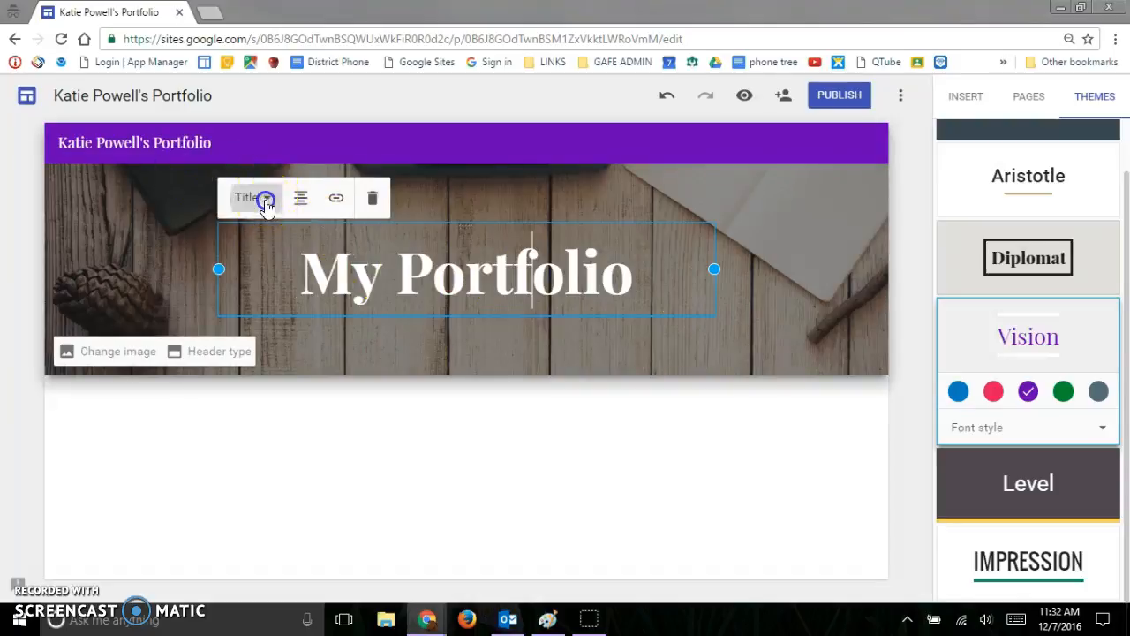
click(254, 198)
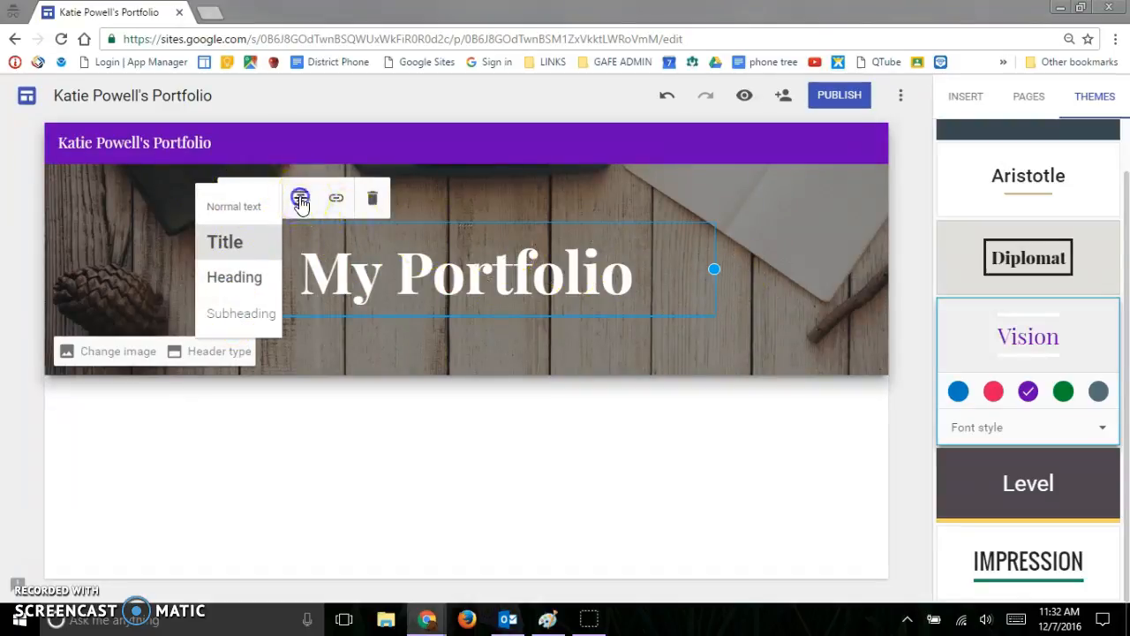
click(224, 240)
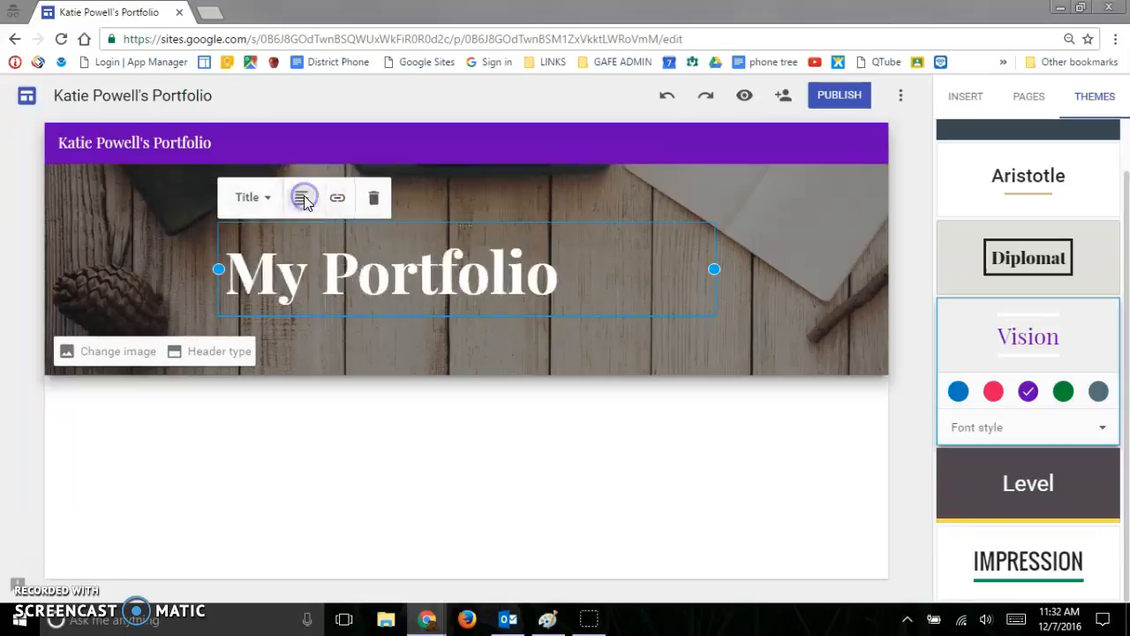
click(304, 198)
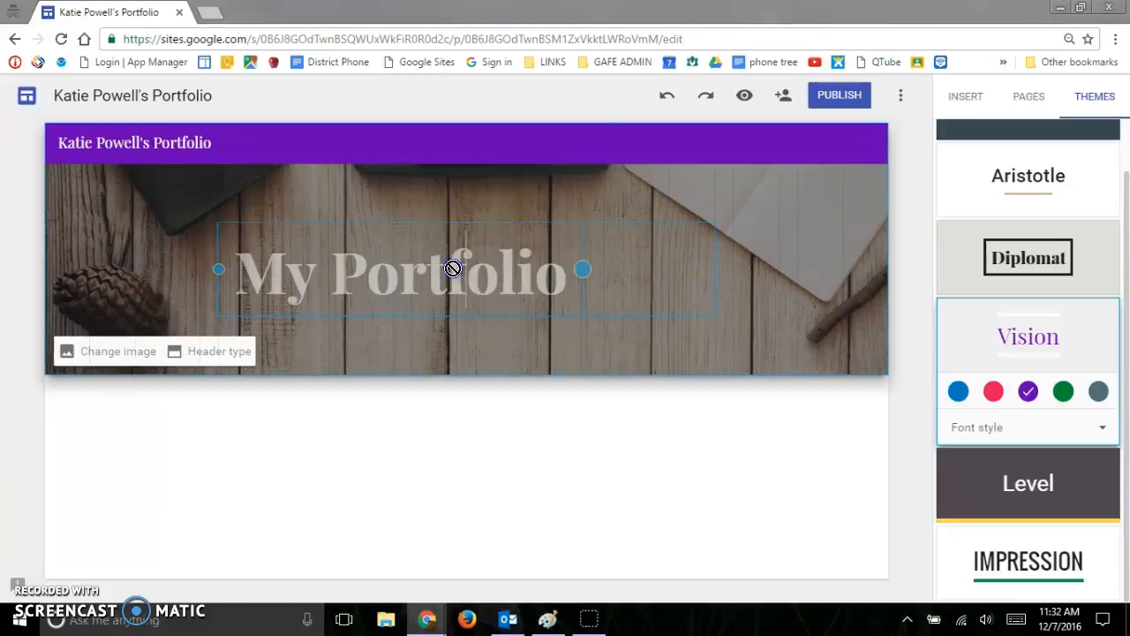
drag(583, 268, 381, 315)
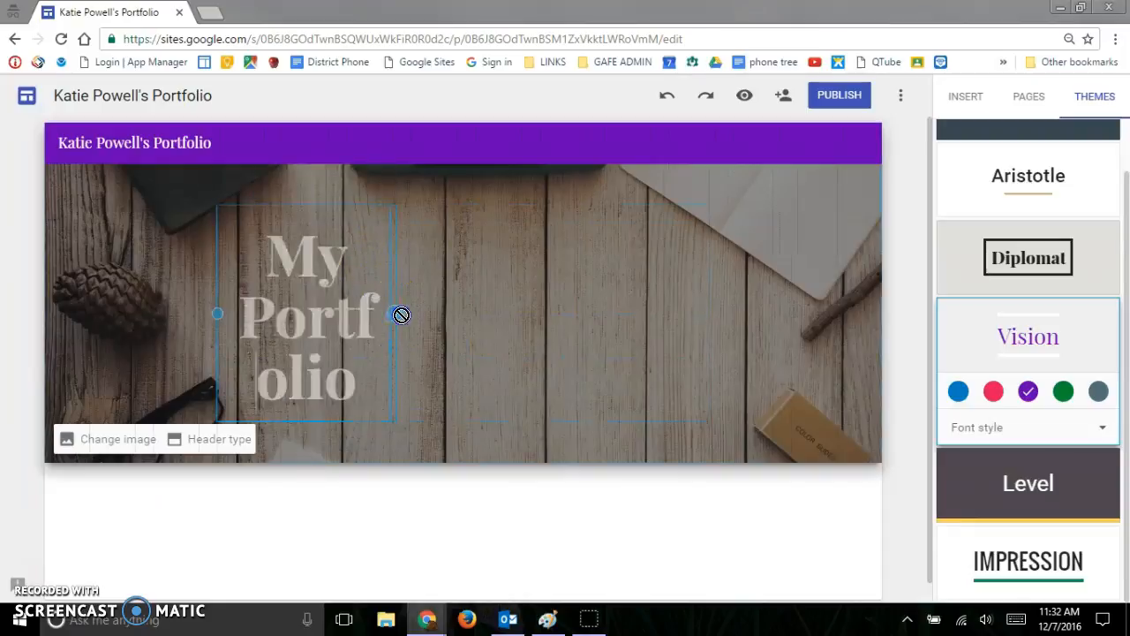
drag(402, 315, 420, 314)
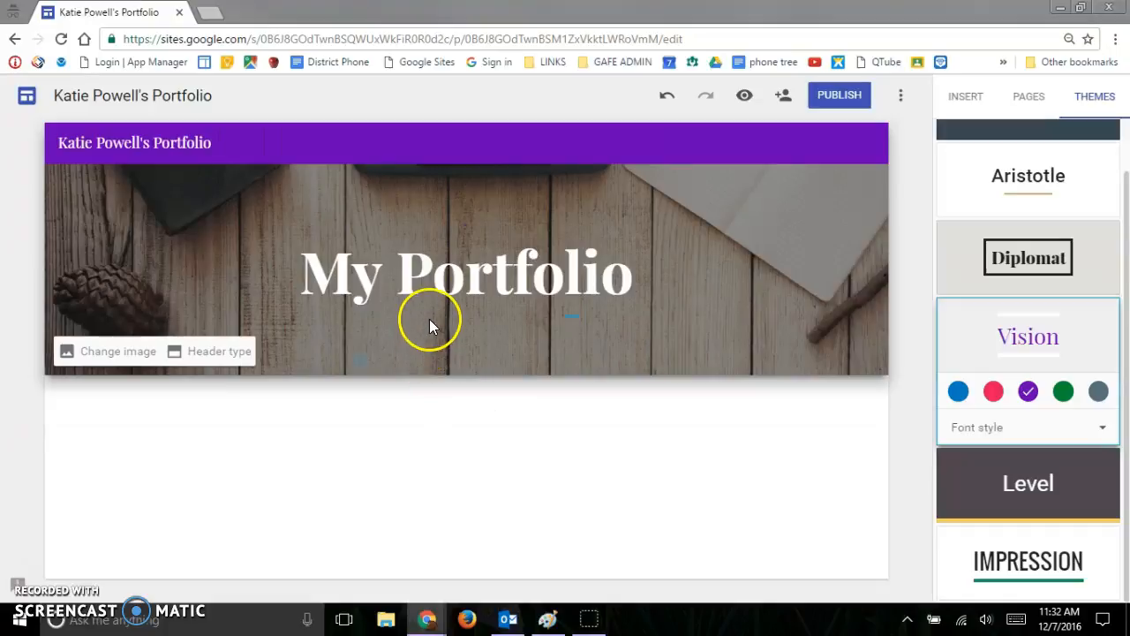
mouse_move(221, 332)
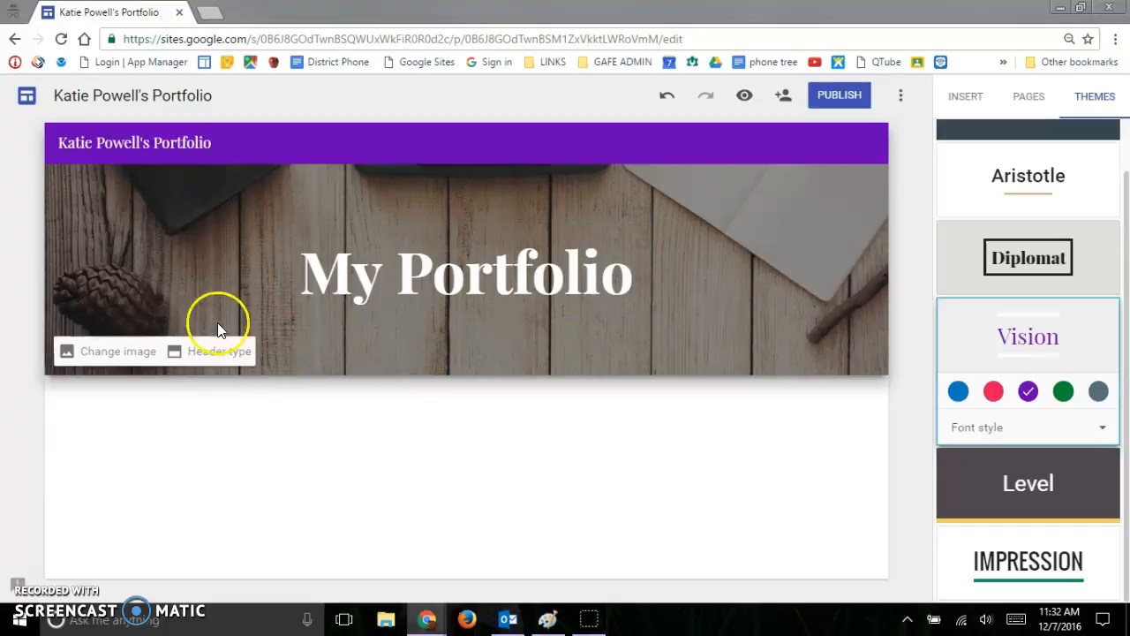
Pick the blue abstract streaks image from the Gallery as the header banner.
click(117, 350)
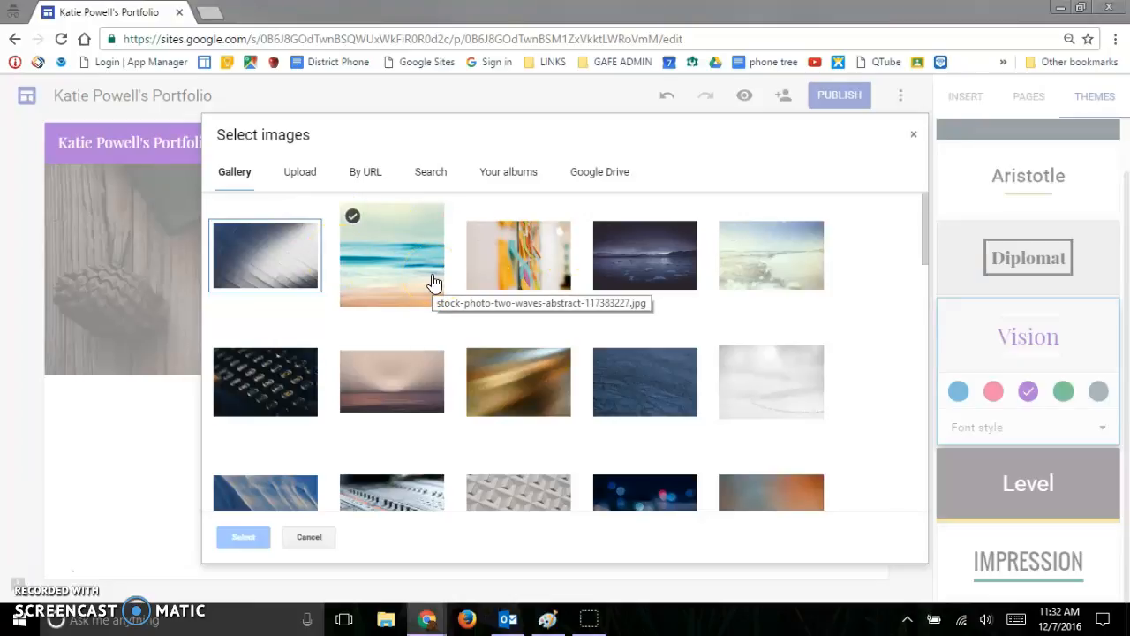
click(519, 254)
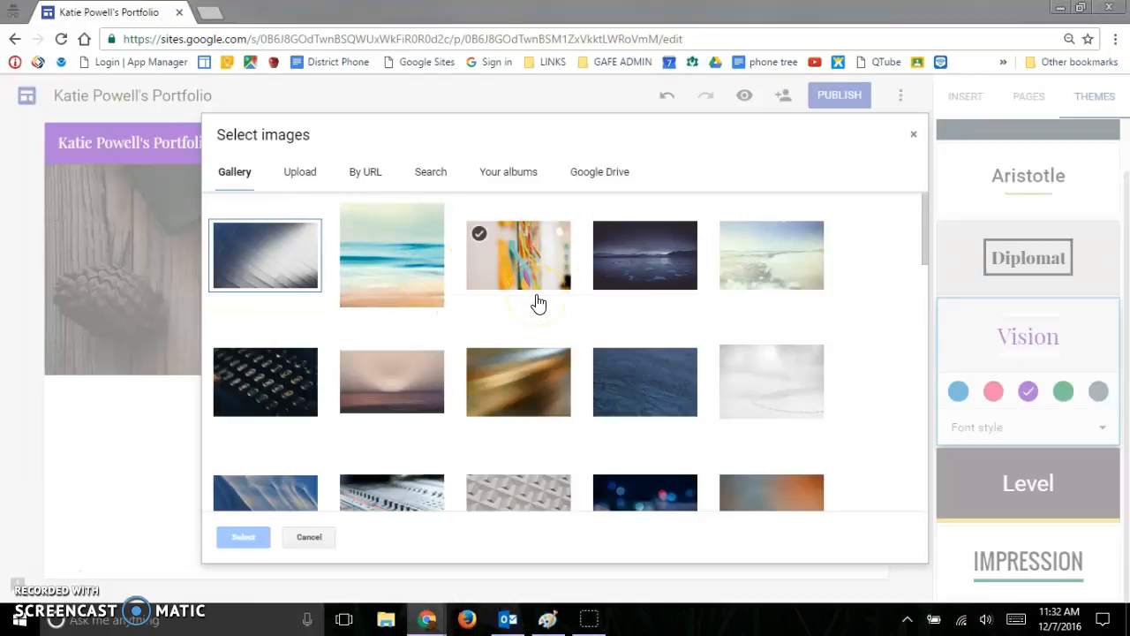
mouse_move(473, 295)
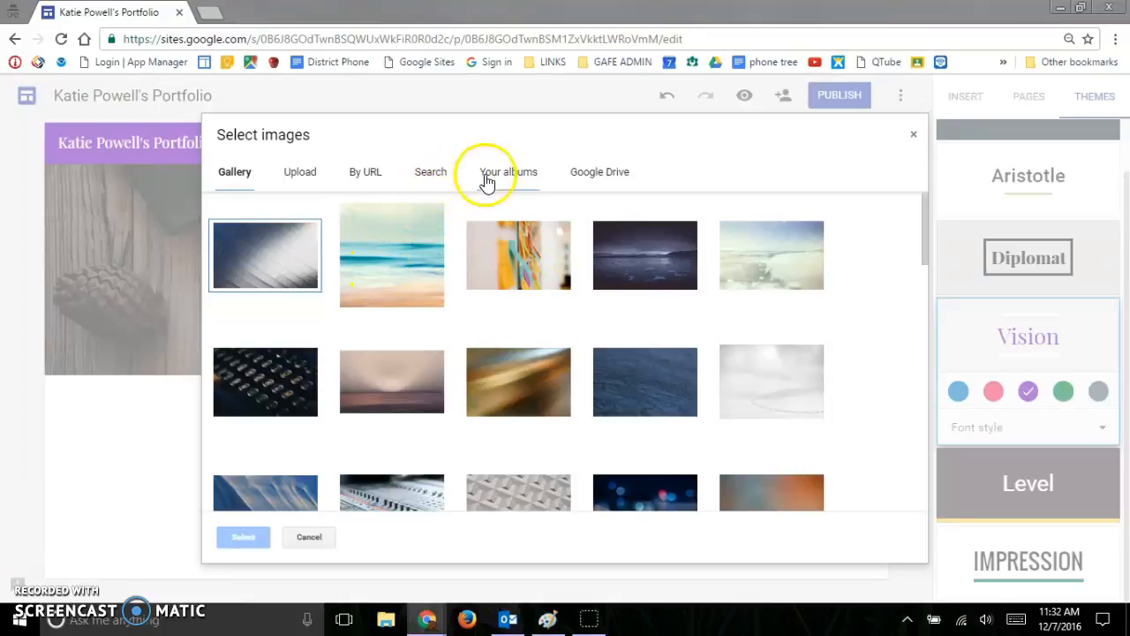
click(520, 381)
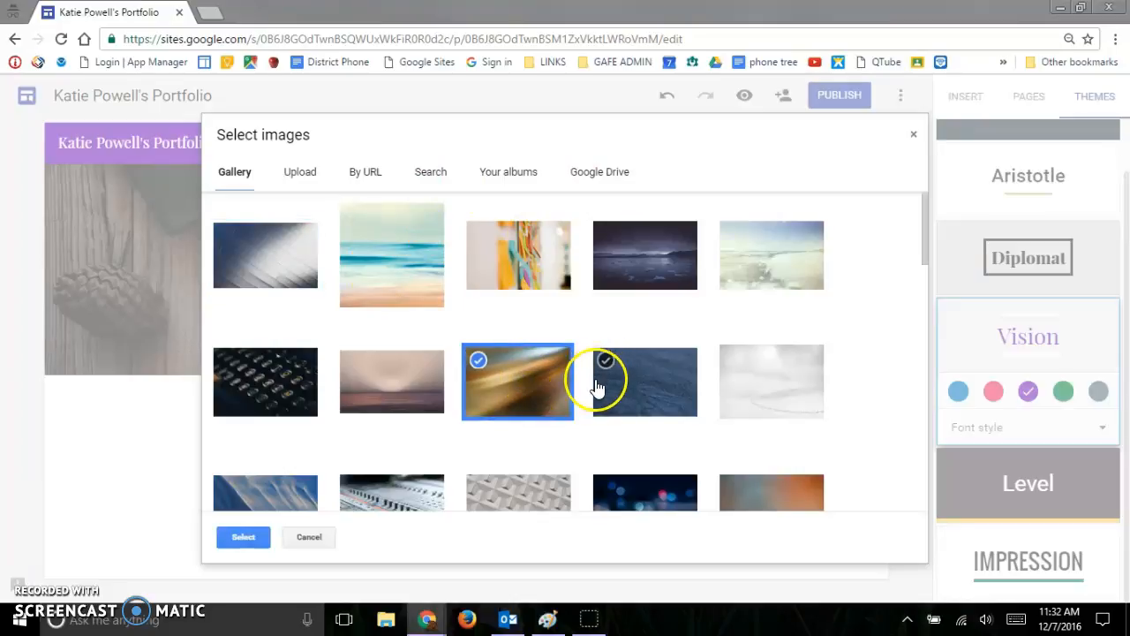
scroll(down, 3)
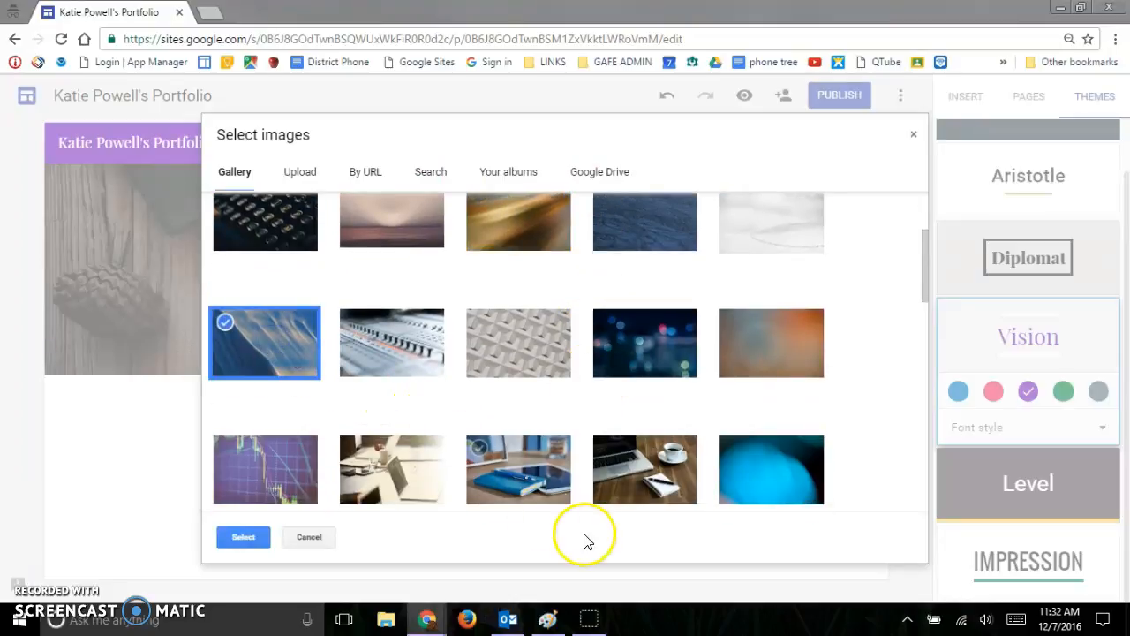
click(243, 537)
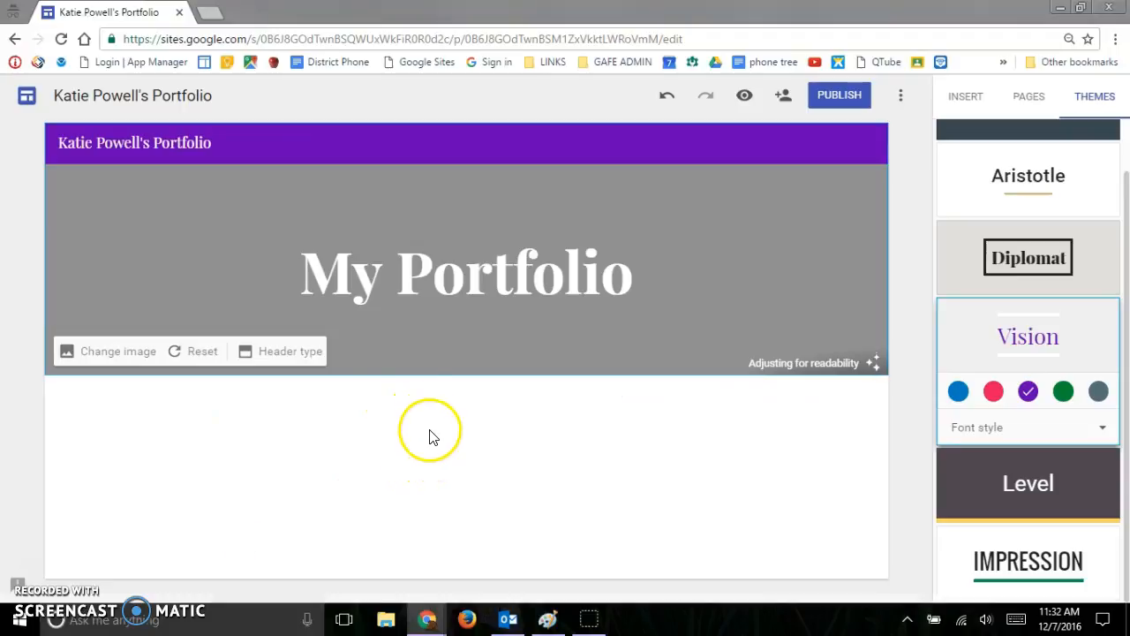
click(110, 349)
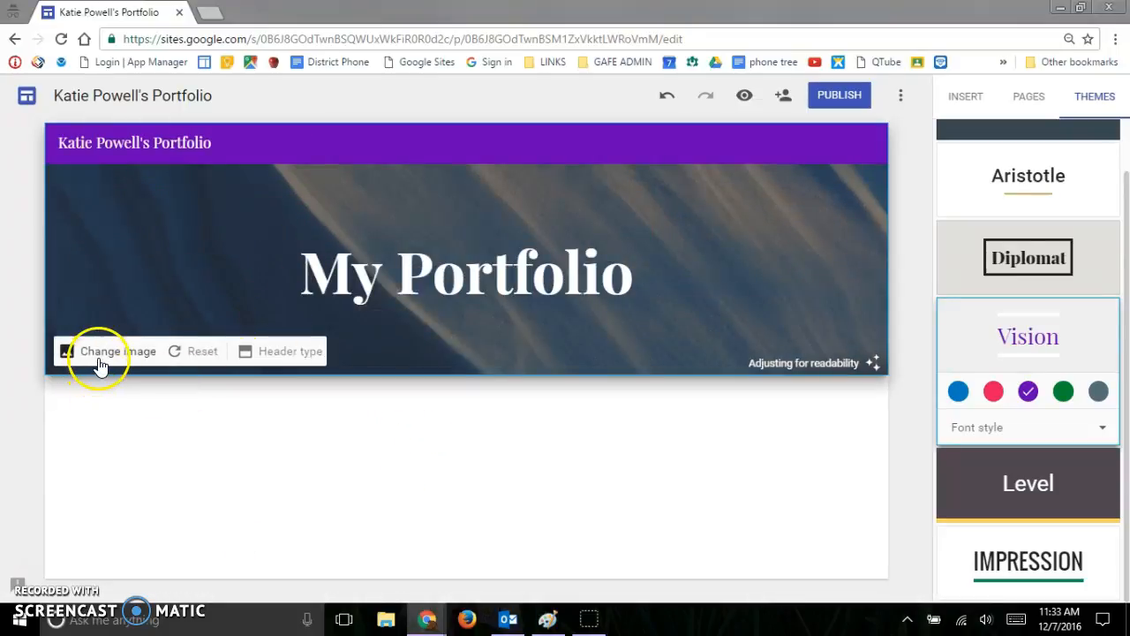
mouse_move(284, 358)
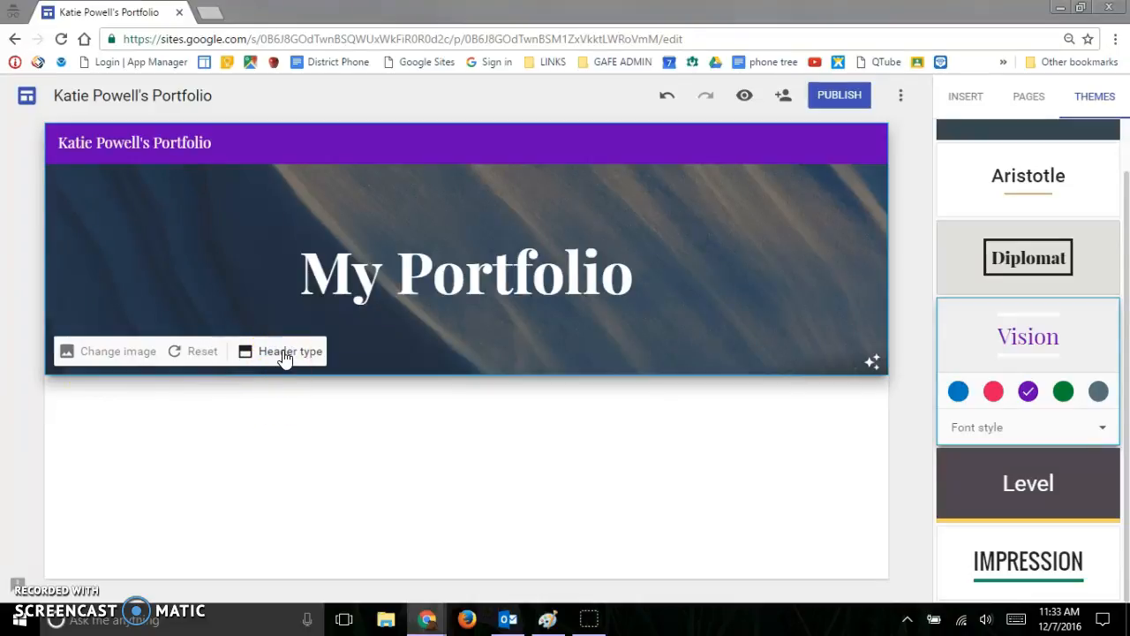
click(290, 350)
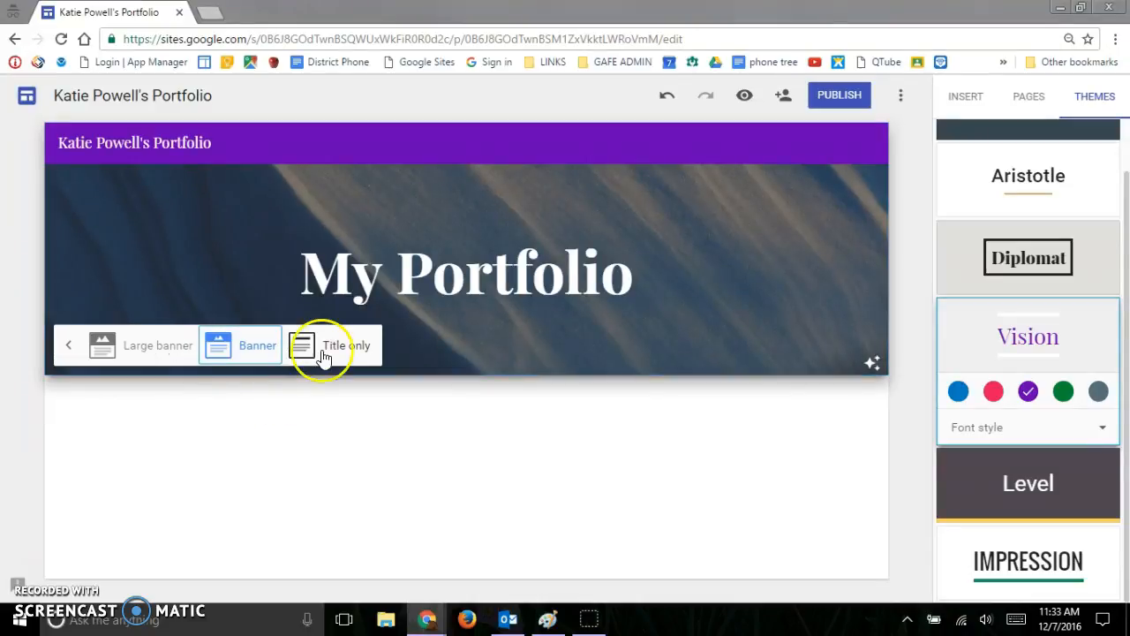
click(346, 344)
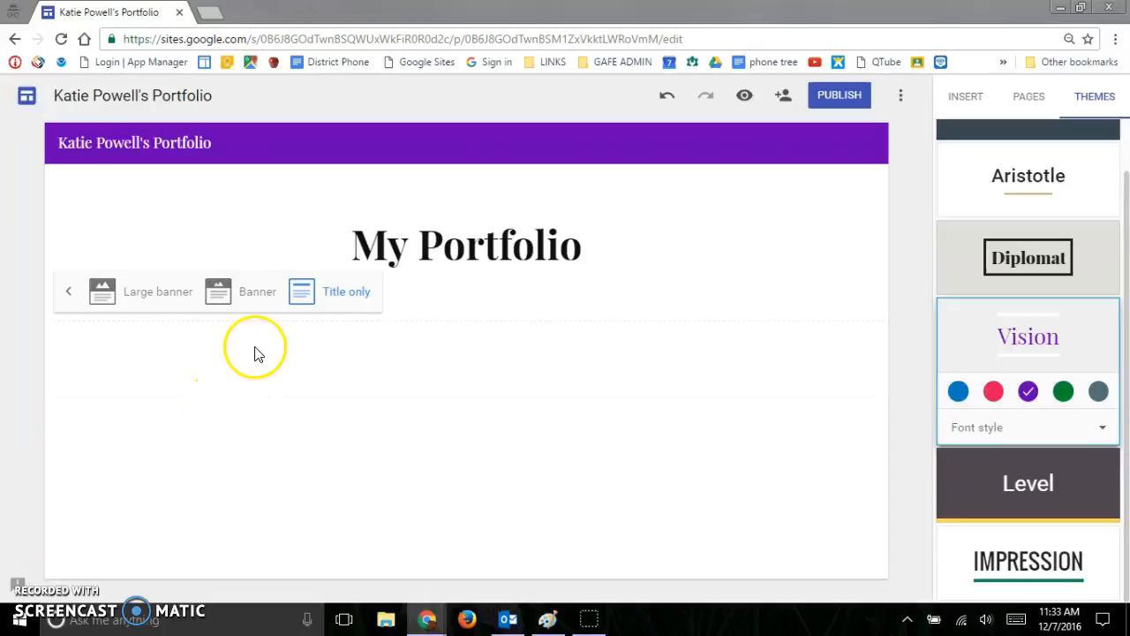
click(157, 292)
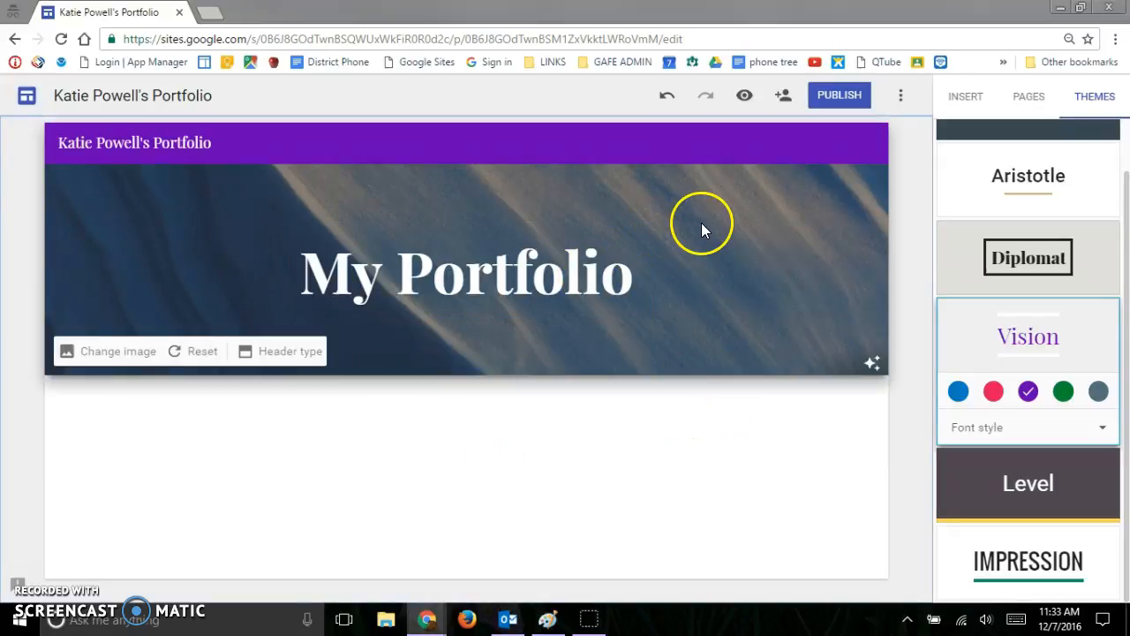
click(467, 272)
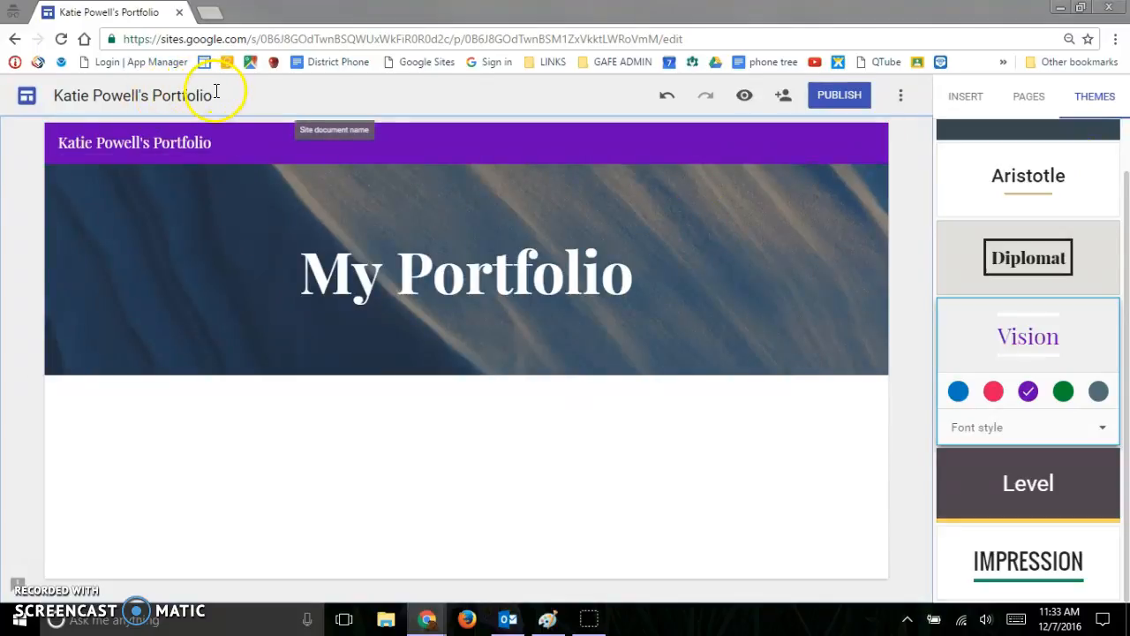
click(466, 272)
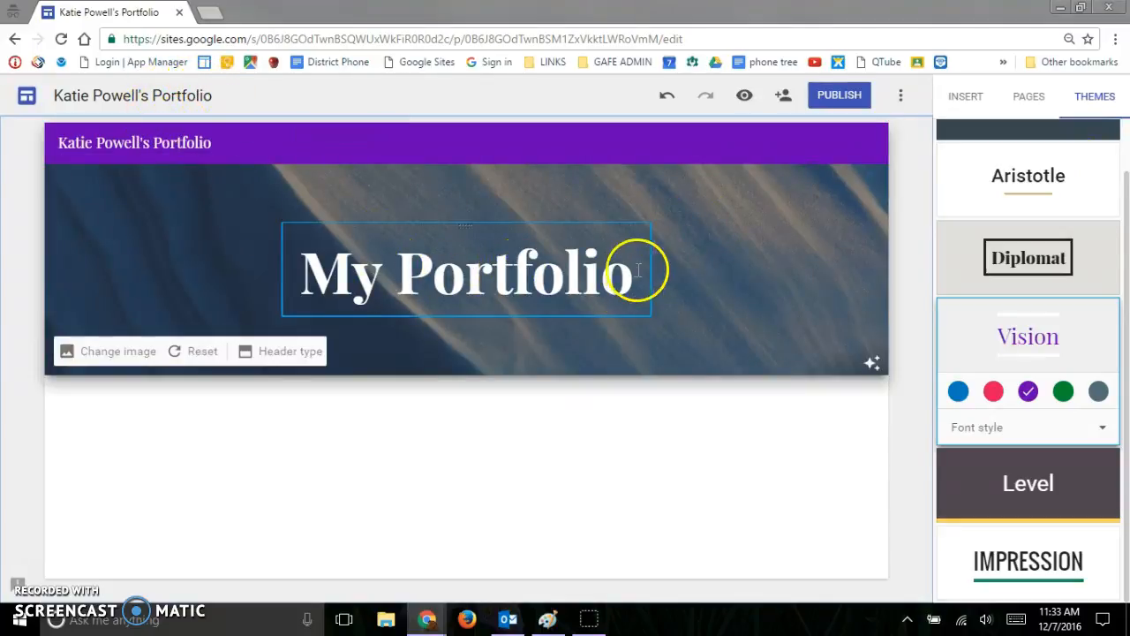
mouse_move(583, 233)
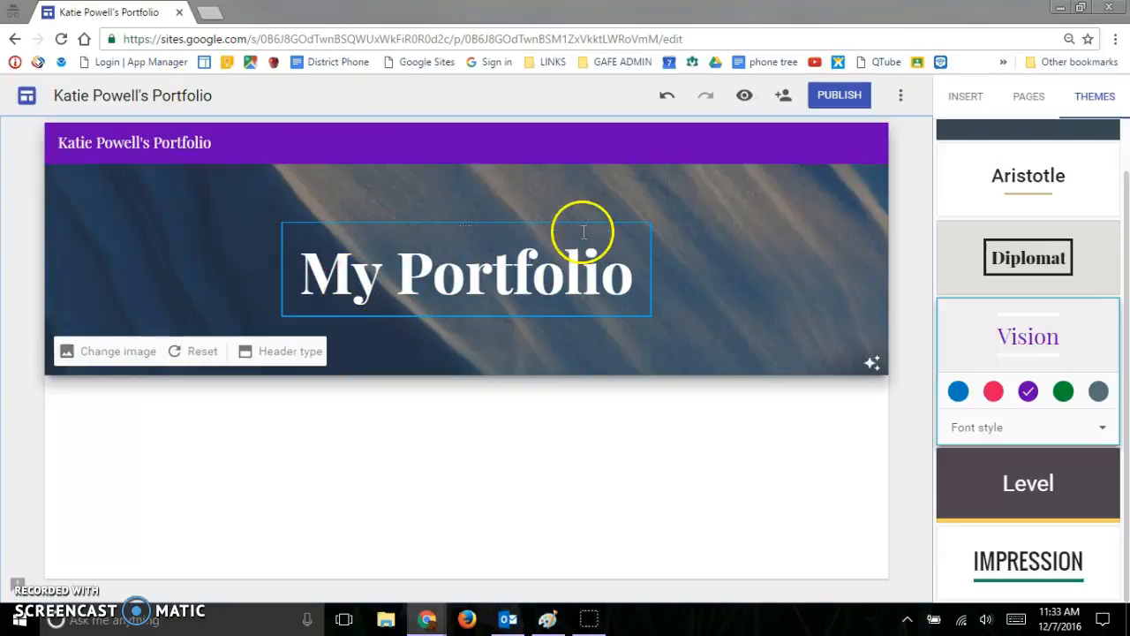